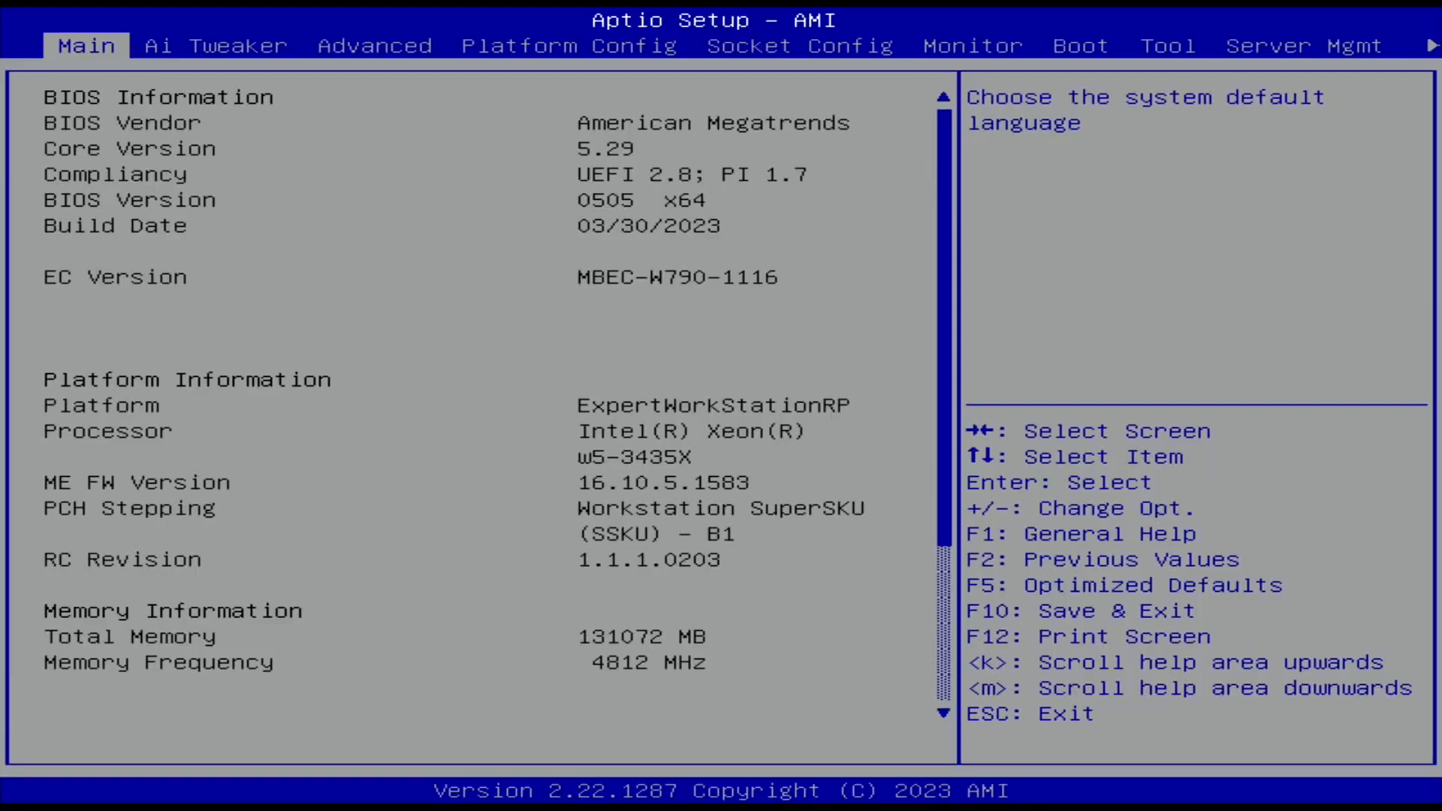
# In the Ai Tweaker tab, set CPU Core Ratio to By Core Usage.
pyautogui.click(217, 46)
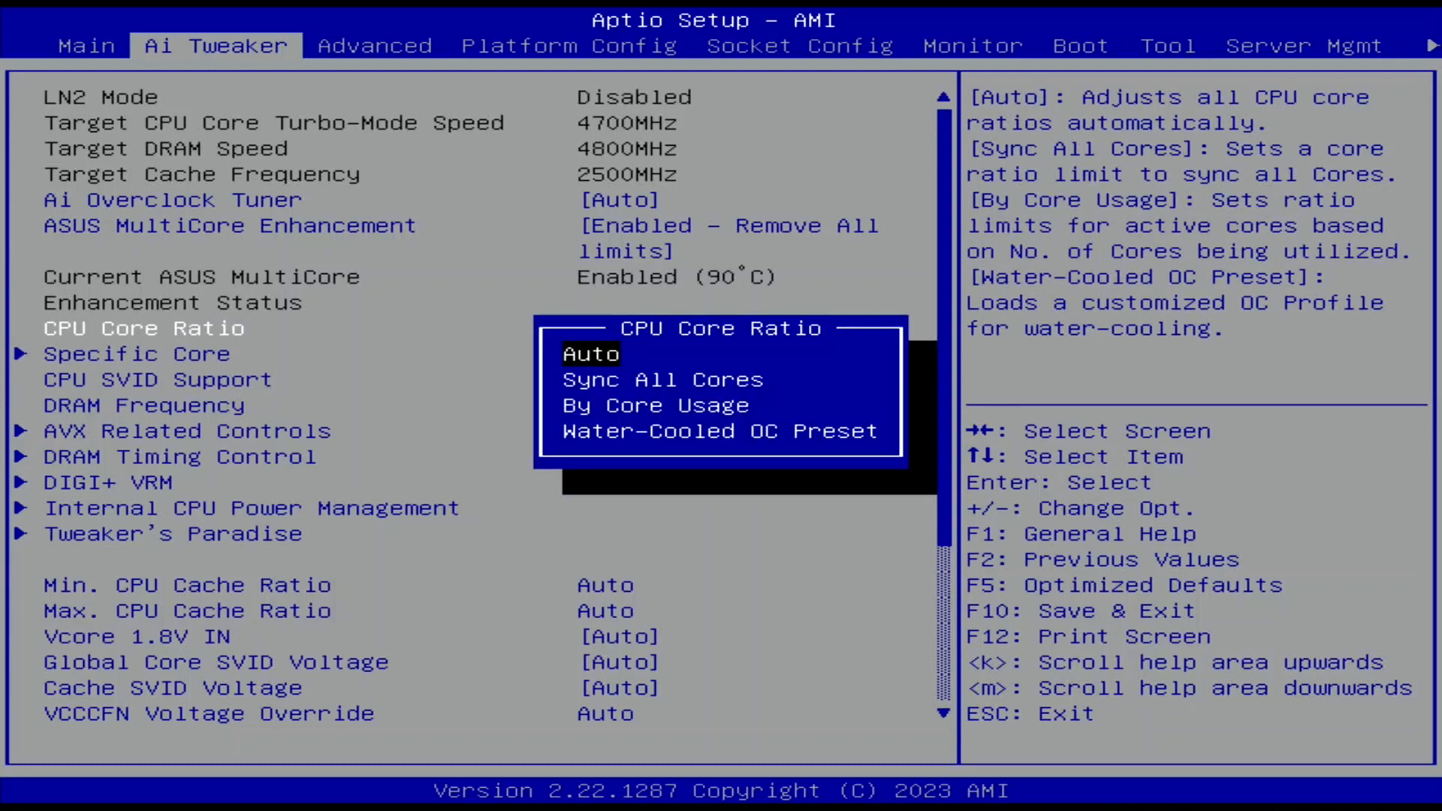
pyautogui.click(650, 405)
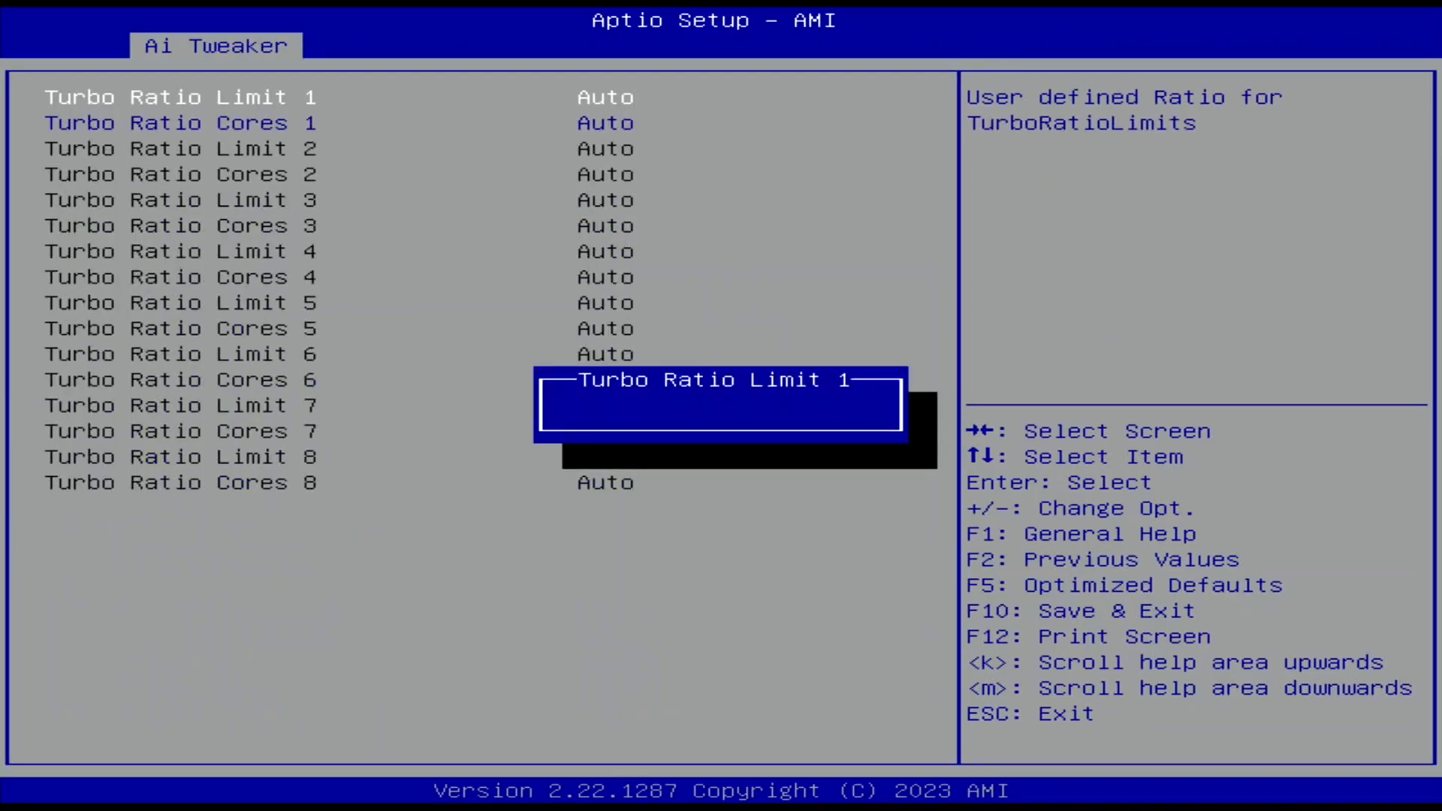
# Confirm the turbo ratio limit pairs 52/12, 51/14 and 50/16 cores.
pyautogui.press('Enter')
pyautogui.write('16')
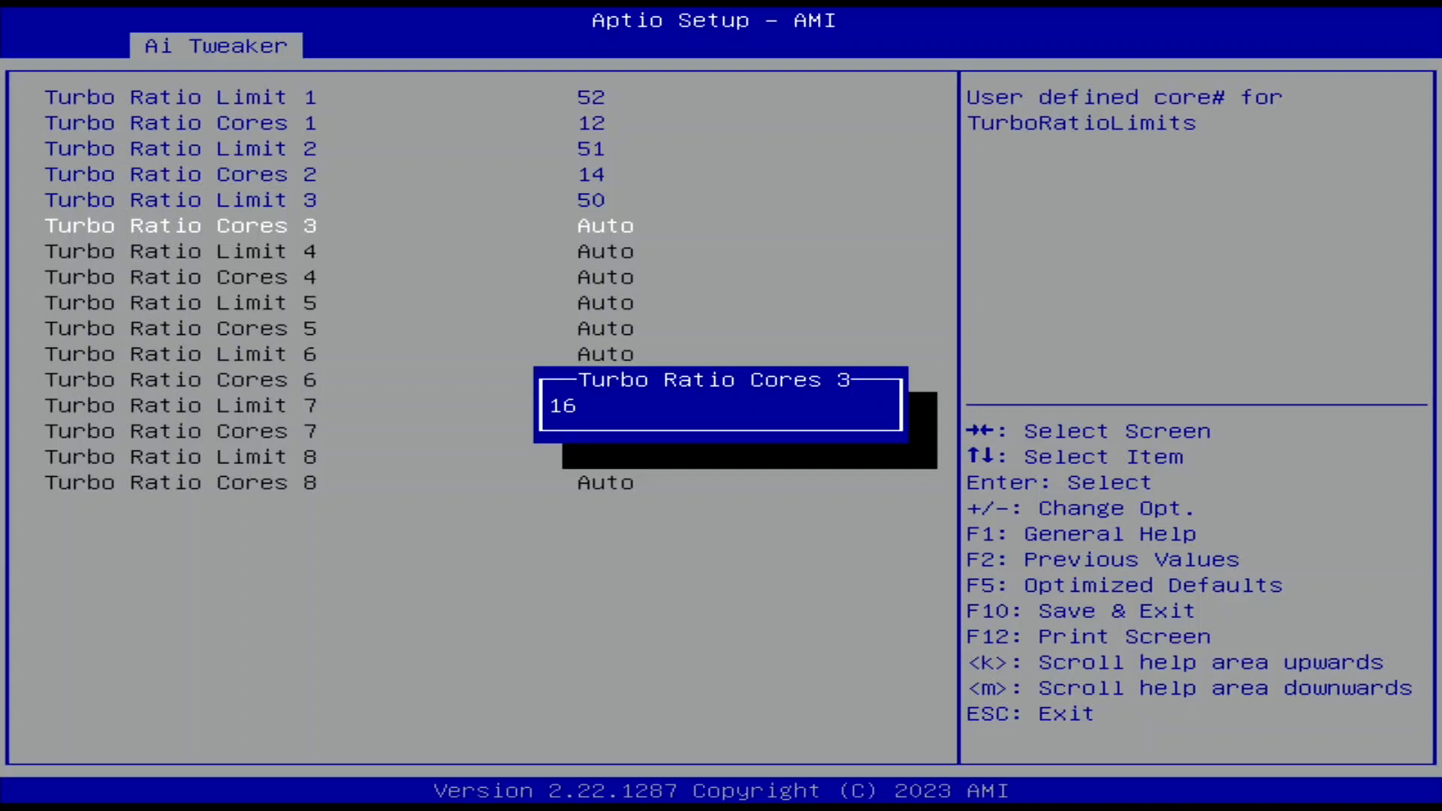
pyautogui.press('Return')
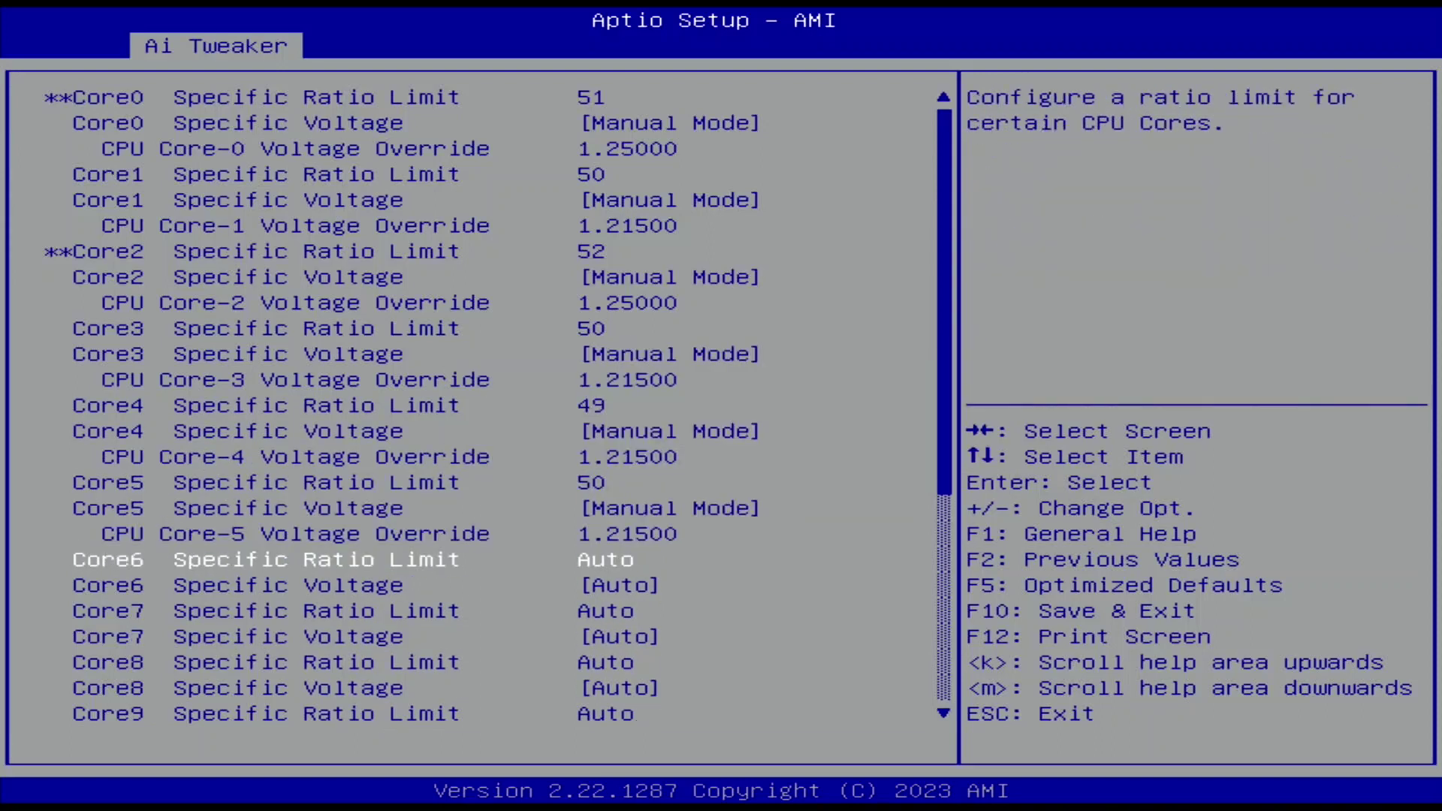
# Enter Specific Core ratio limits for cores 6–9, including 49 for Core9, and set Core9's voltage mode.
pyautogui.press('Enter')
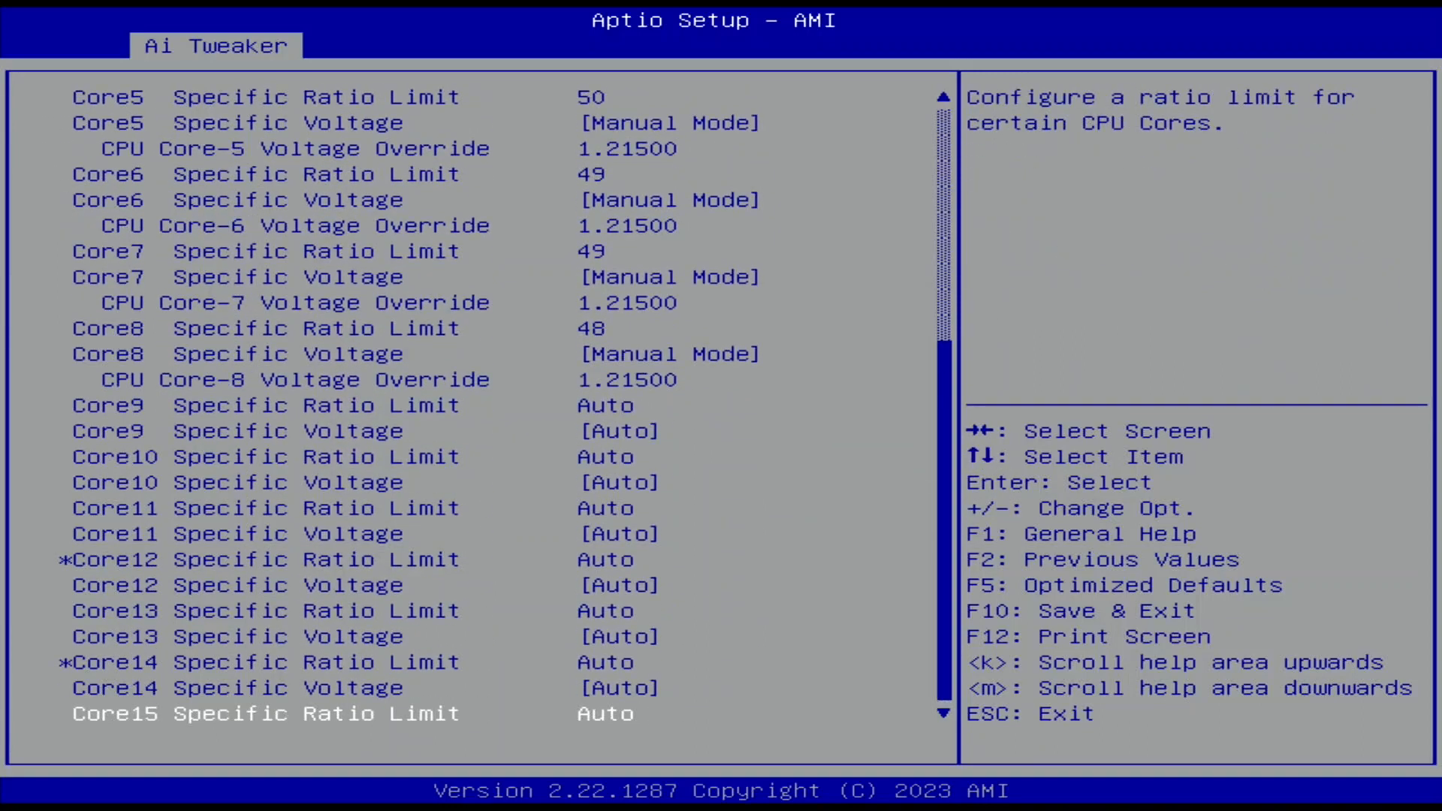
pyautogui.press('down')
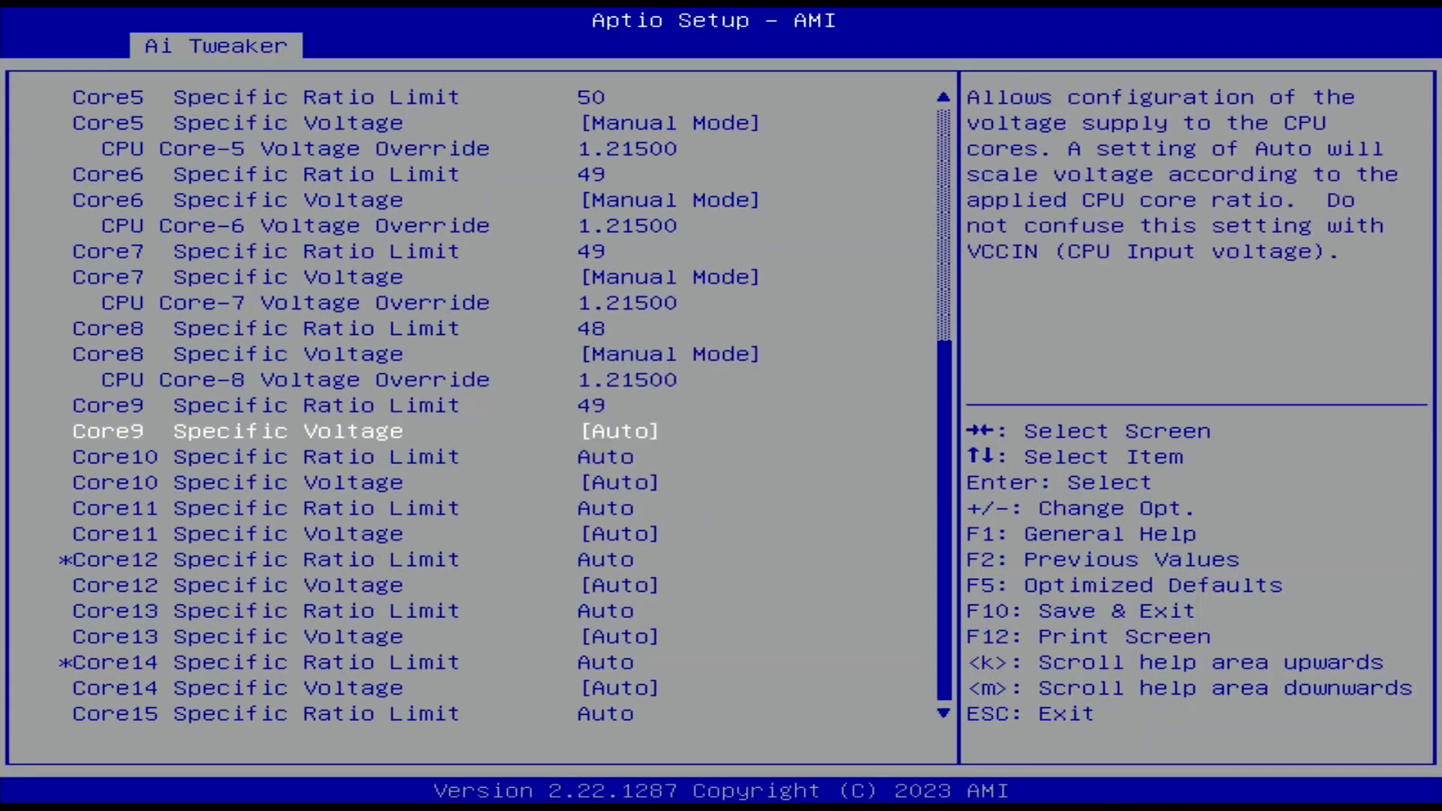
pyautogui.press('enter')
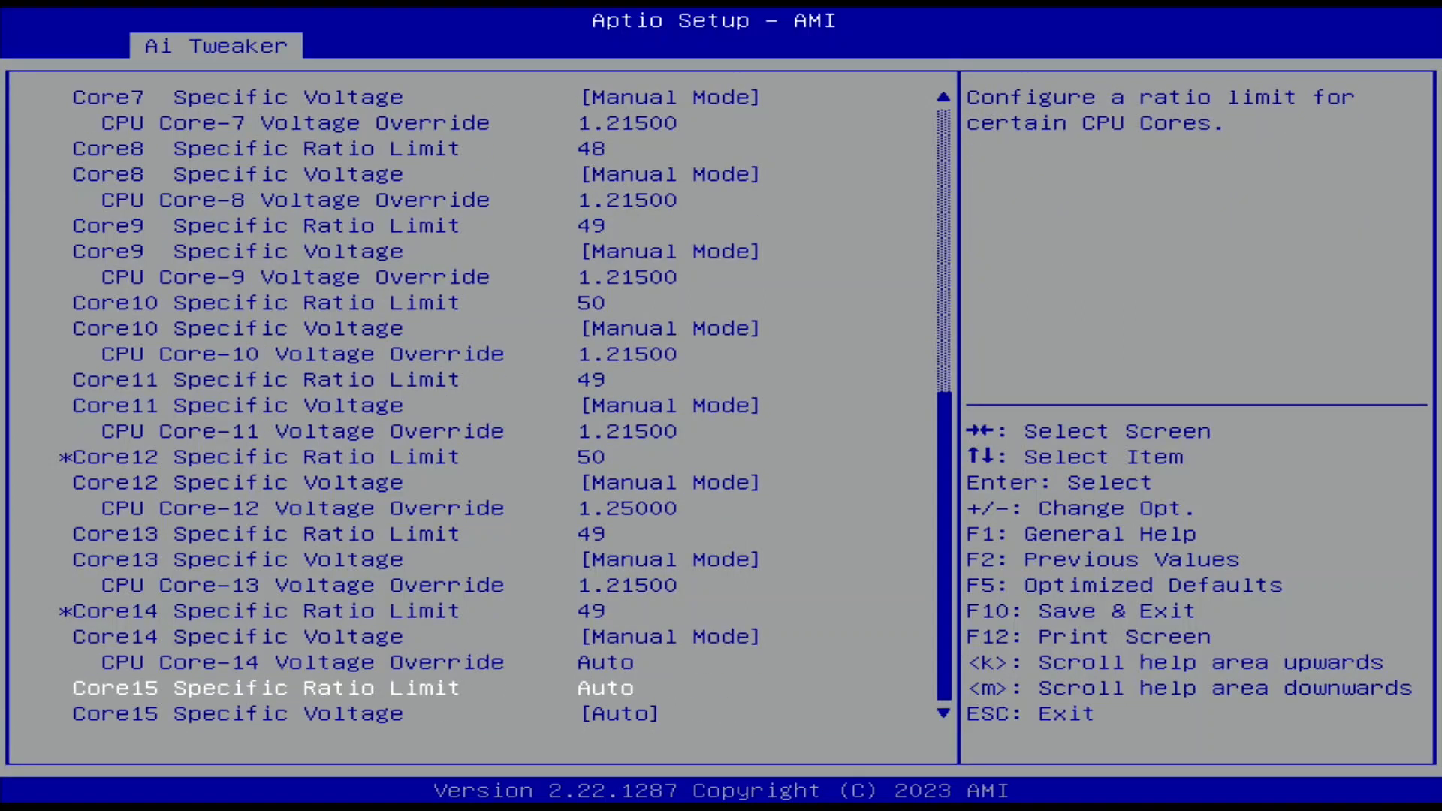
pyautogui.scroll(-3)
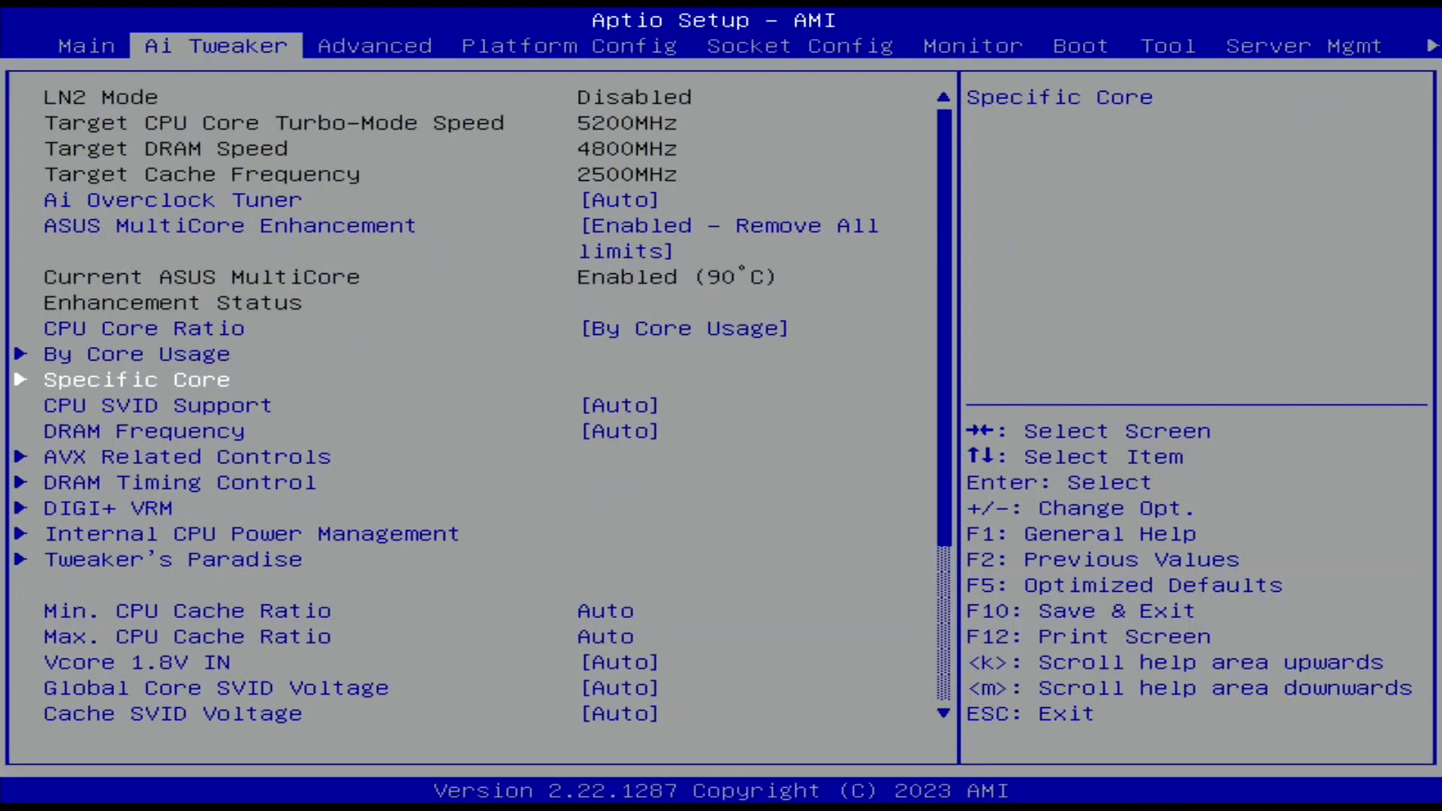
# Choose DDR5-6600MHz as the DRAM Frequency.
pyautogui.press('Down')
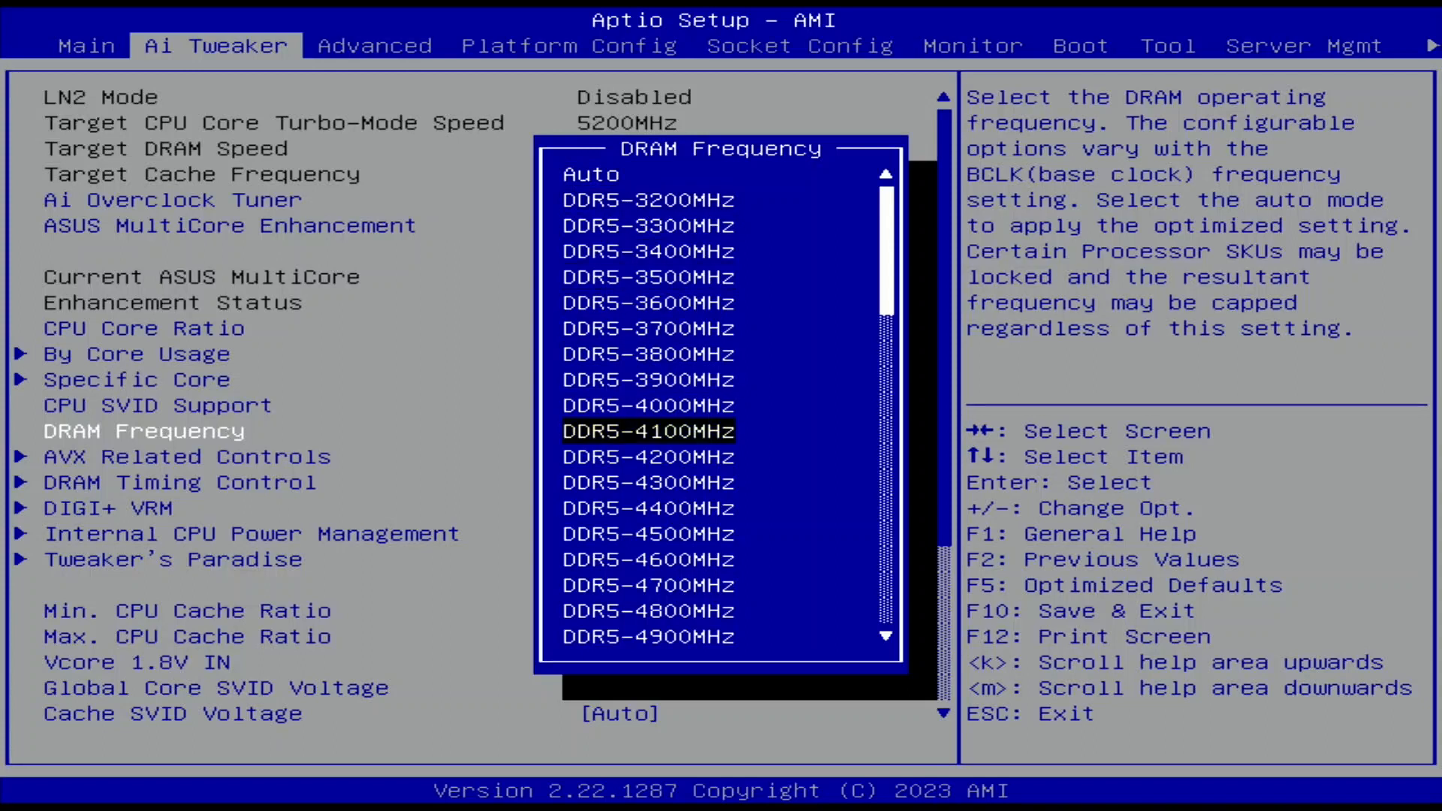
pyautogui.scroll(-3)
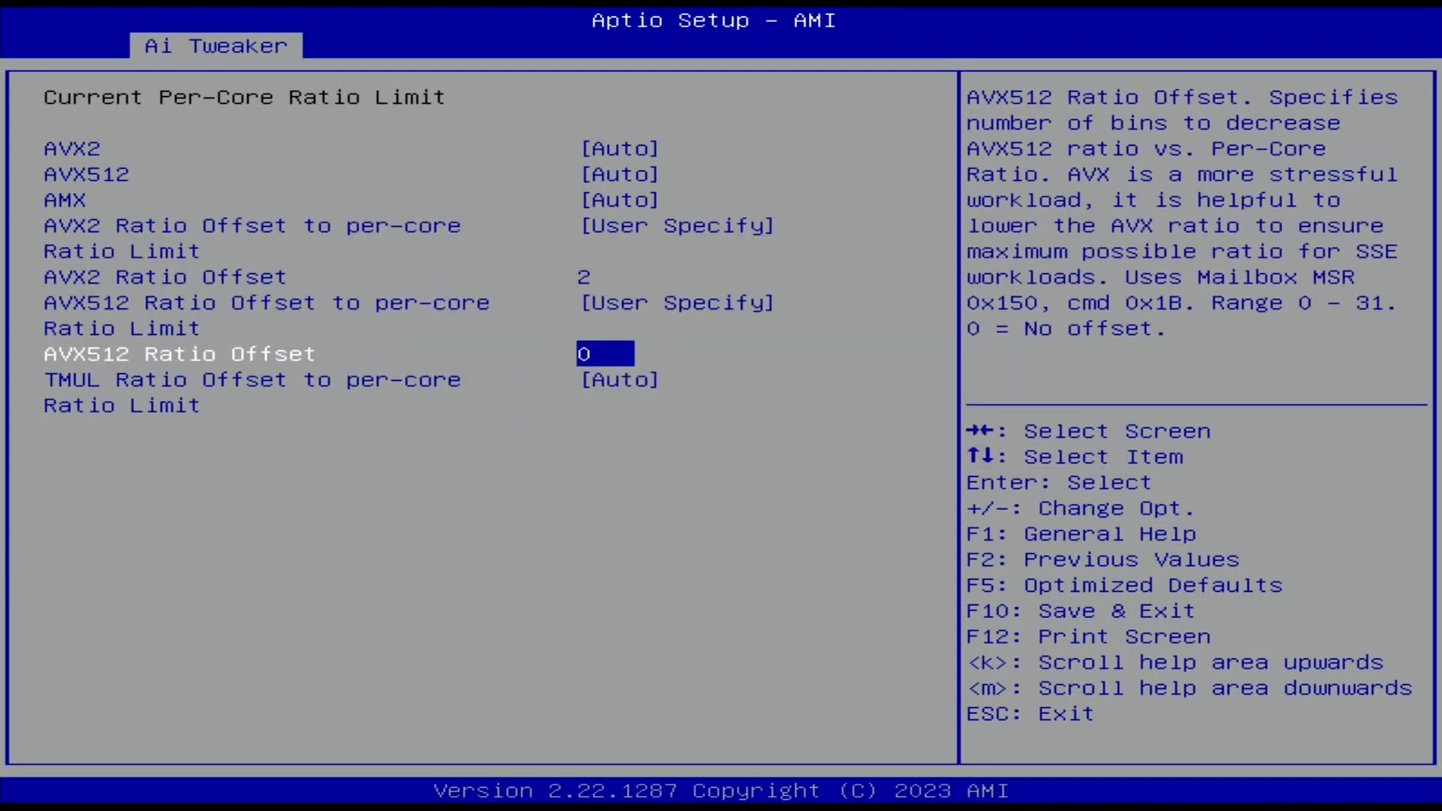
# Commit the AVX512 ratio offset at 0 after setting the AVX2 offset to 2.
pyautogui.press('Down')
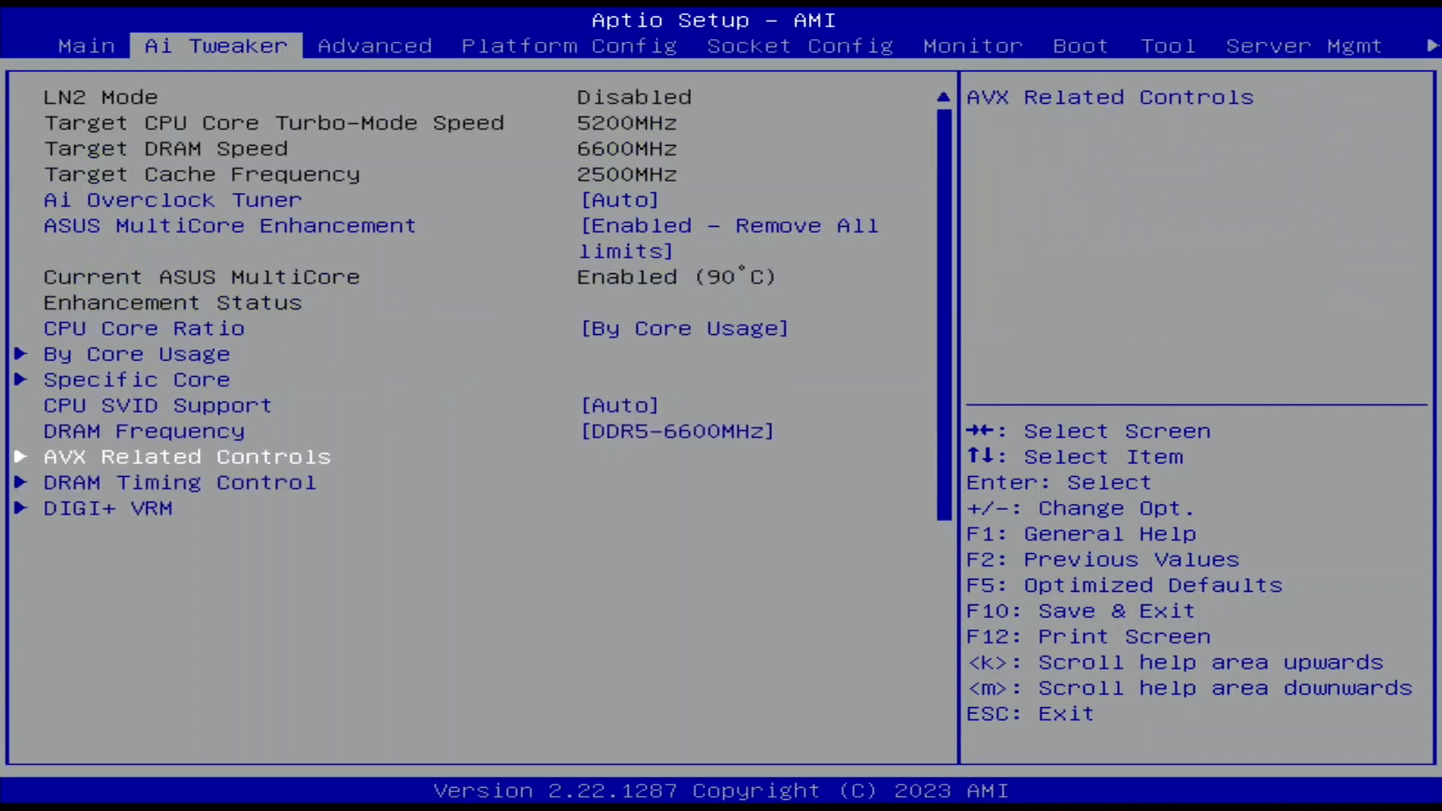
pyautogui.scroll(-3)
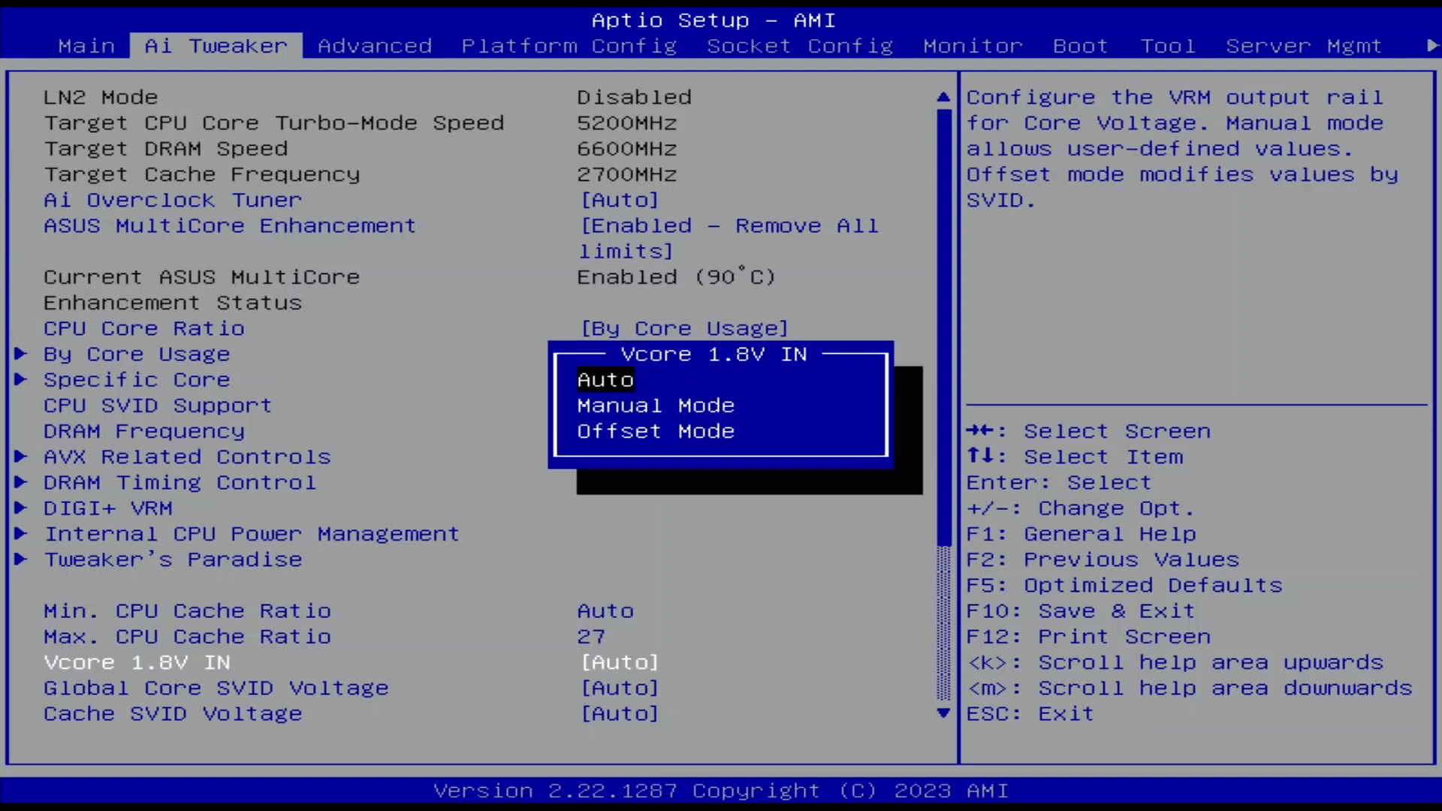
# Set Vcore 1.8V IN to Manual Mode.
pyautogui.click(619, 405)
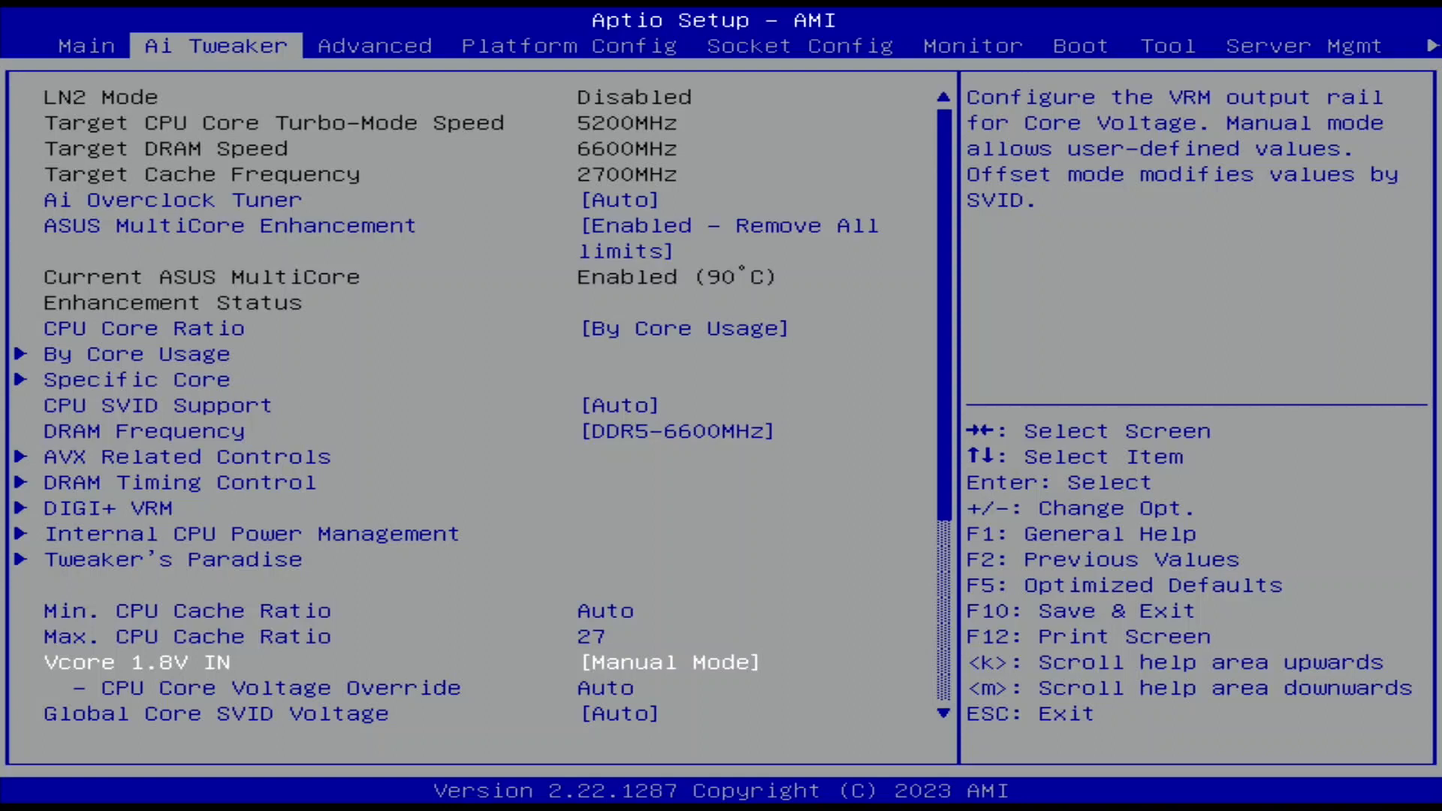